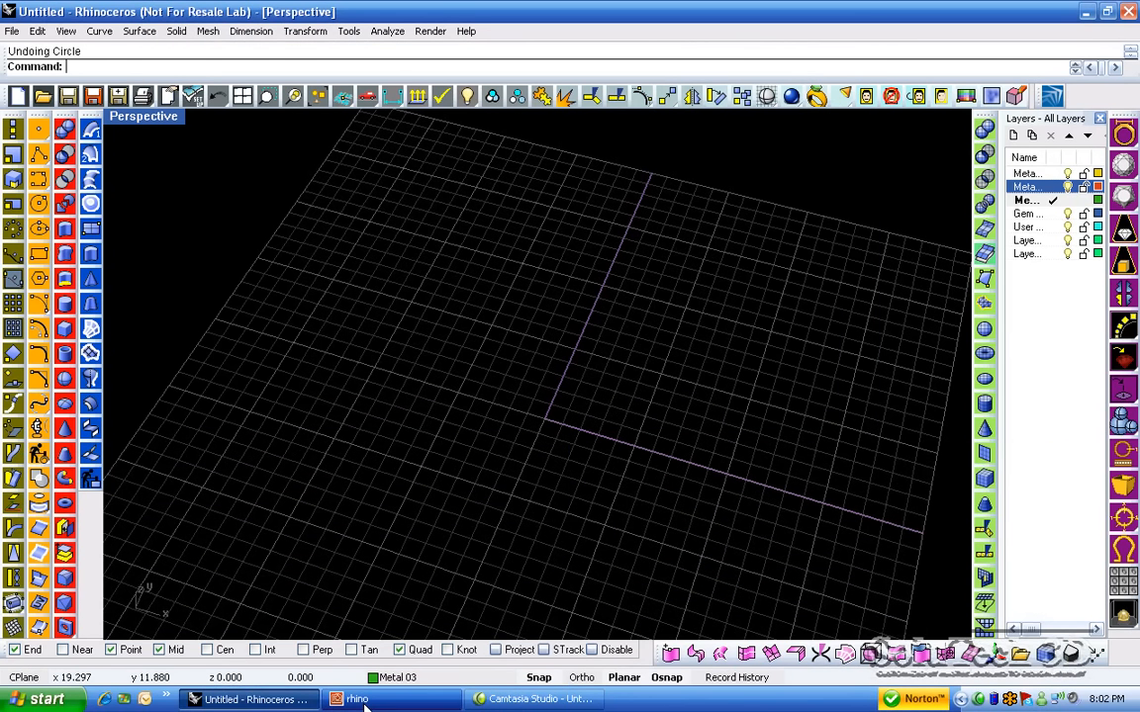
pyautogui.moveTo(542, 463)
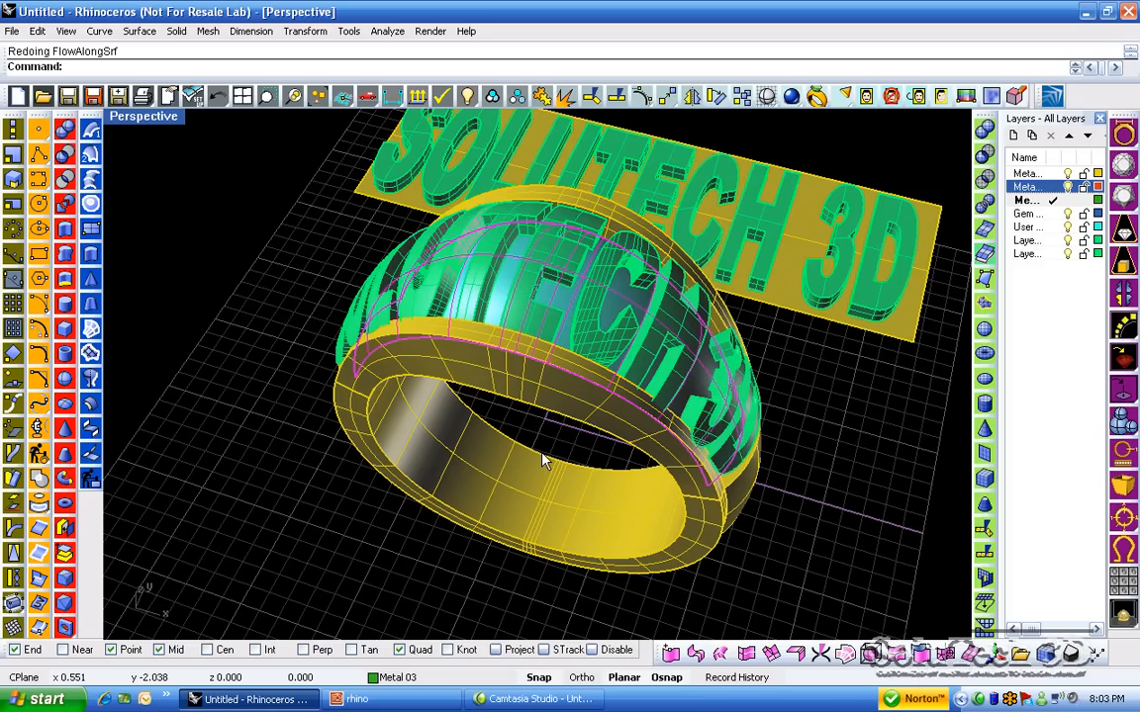
# - Redo the layer change so the flat 'SOLITECH 3D' source lettering is hidden
pyautogui.click(1068, 186)
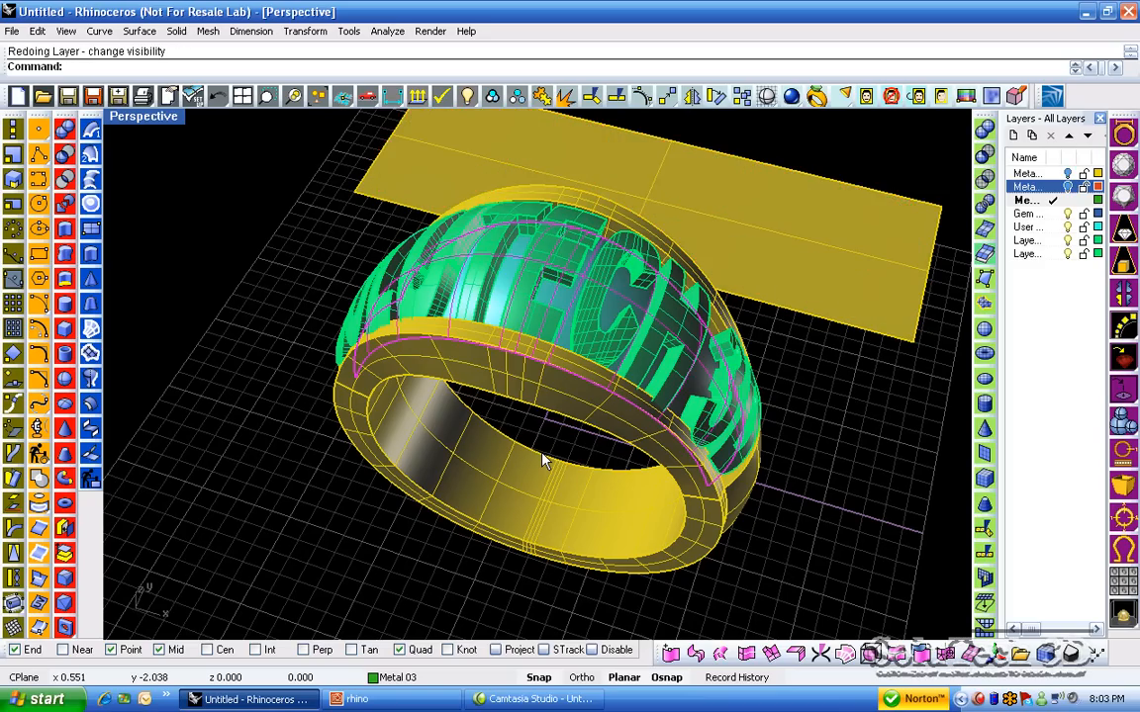